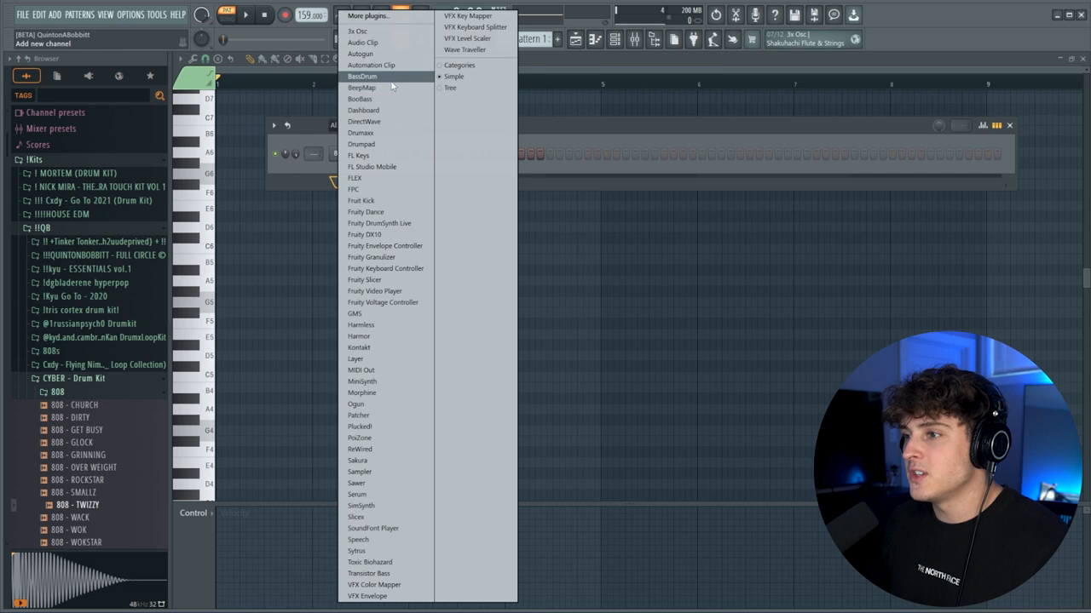
# - Add a Serum channel with the synth - lofi preset and its FX filter mix at 76%
pyautogui.click(356, 495)
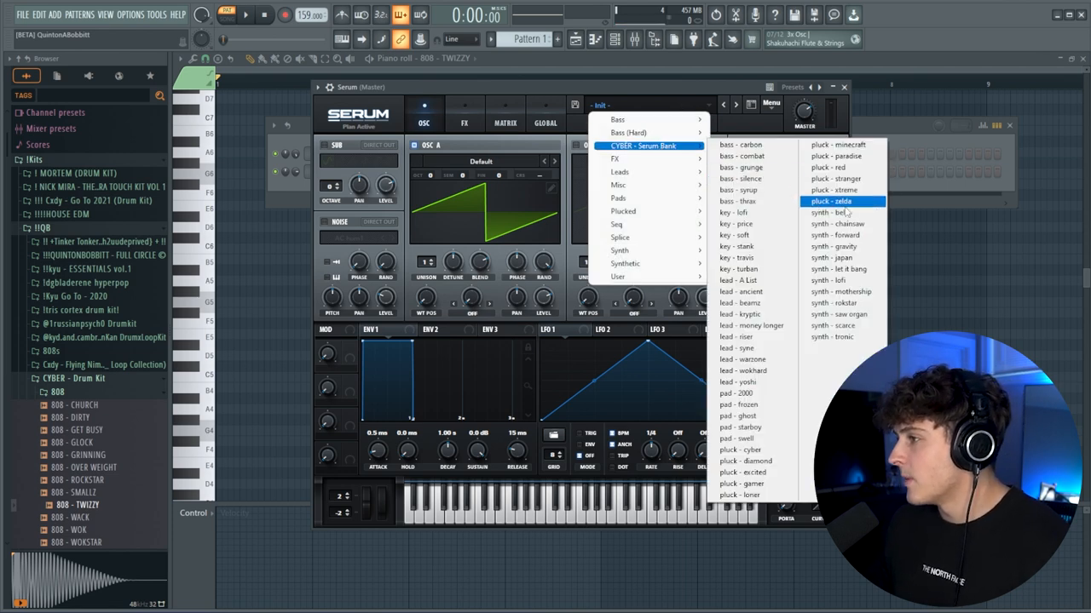
pyautogui.moveTo(843, 224)
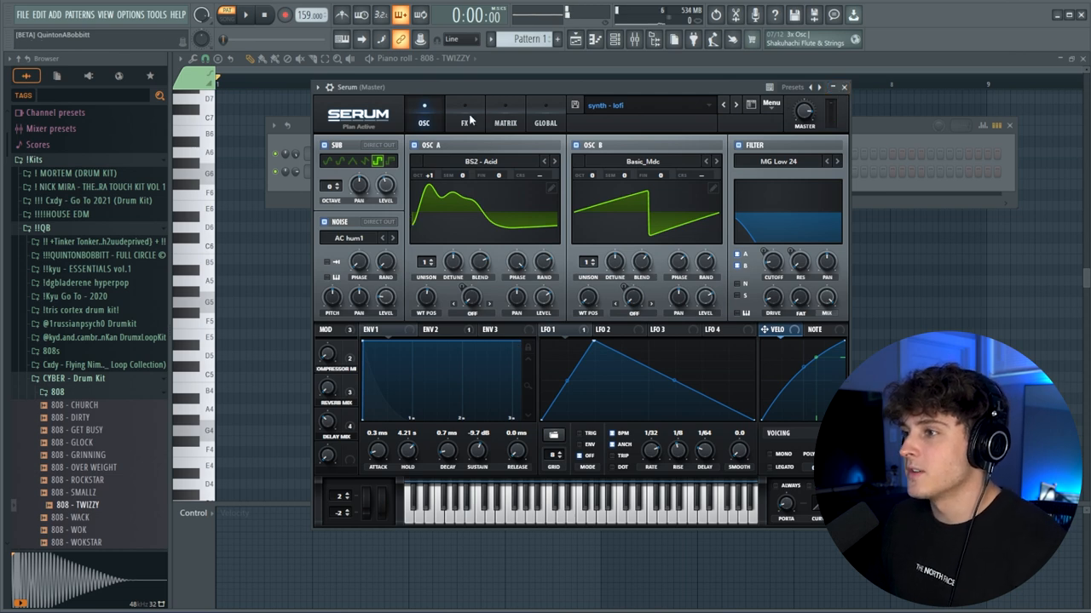
pyautogui.click(464, 115)
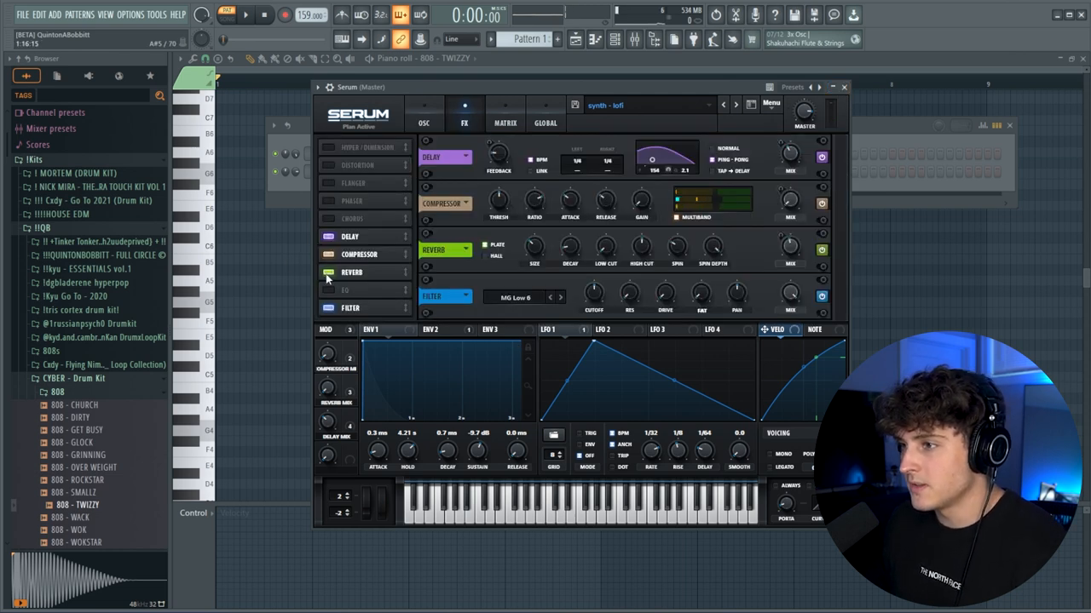
pyautogui.click(328, 271)
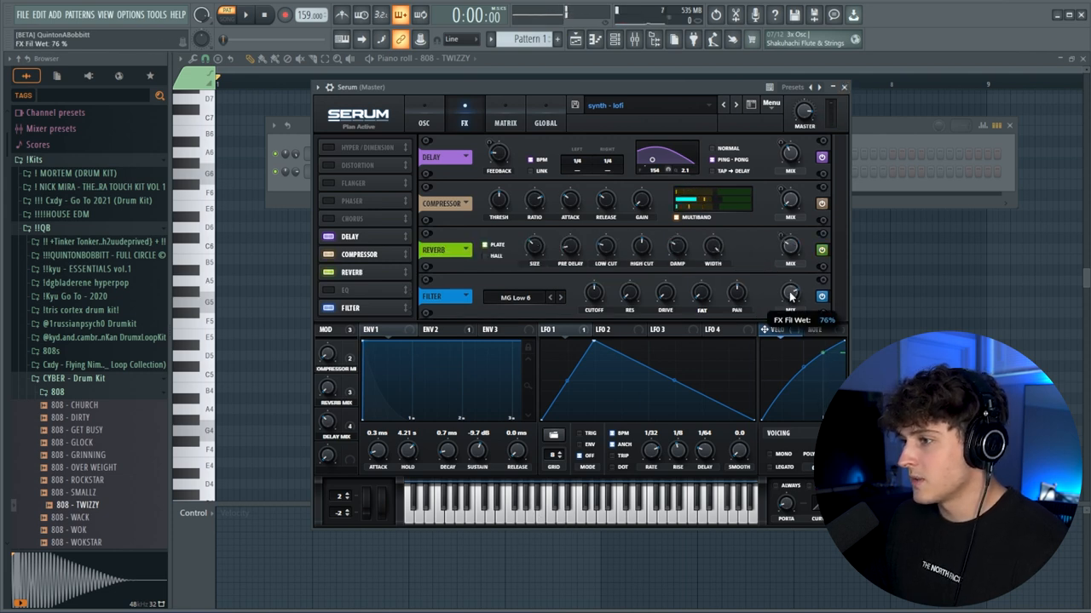
pyautogui.click(844, 86)
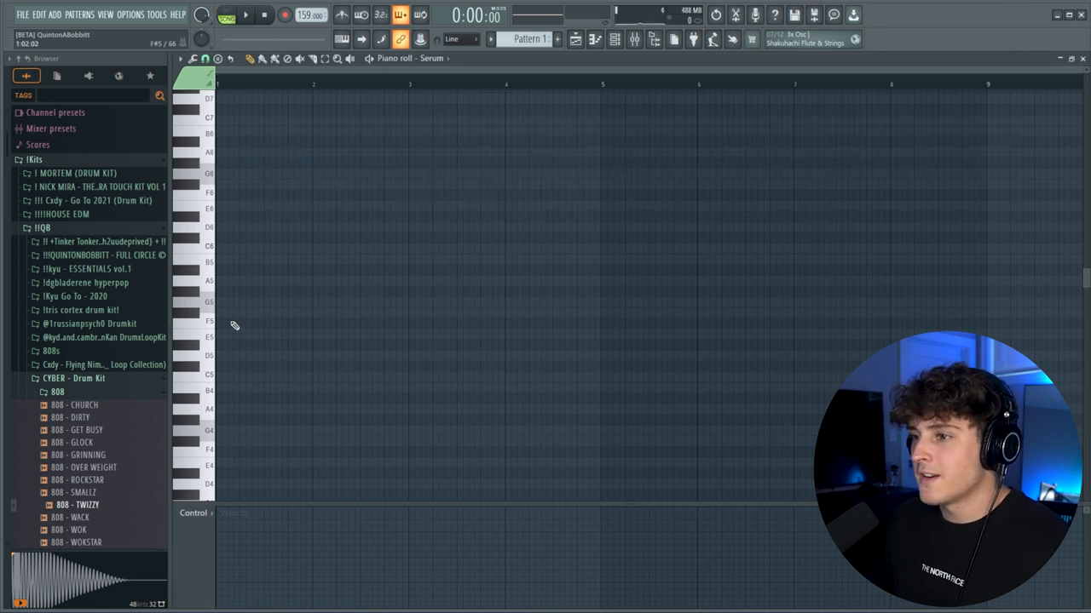
pyautogui.click(179, 59)
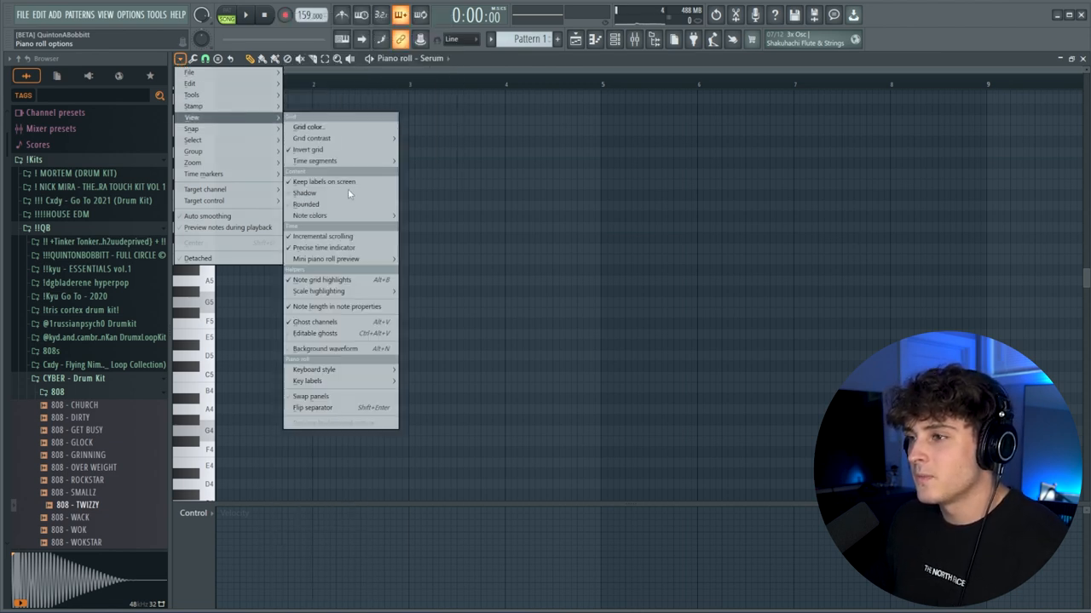
pyautogui.moveTo(320, 290)
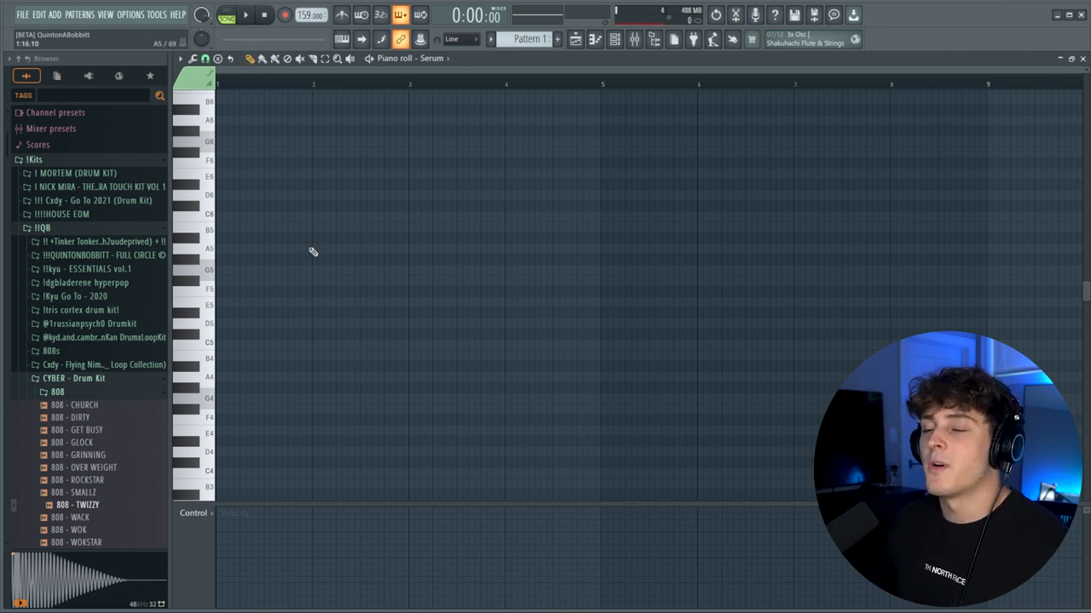
pyautogui.moveTo(330, 279)
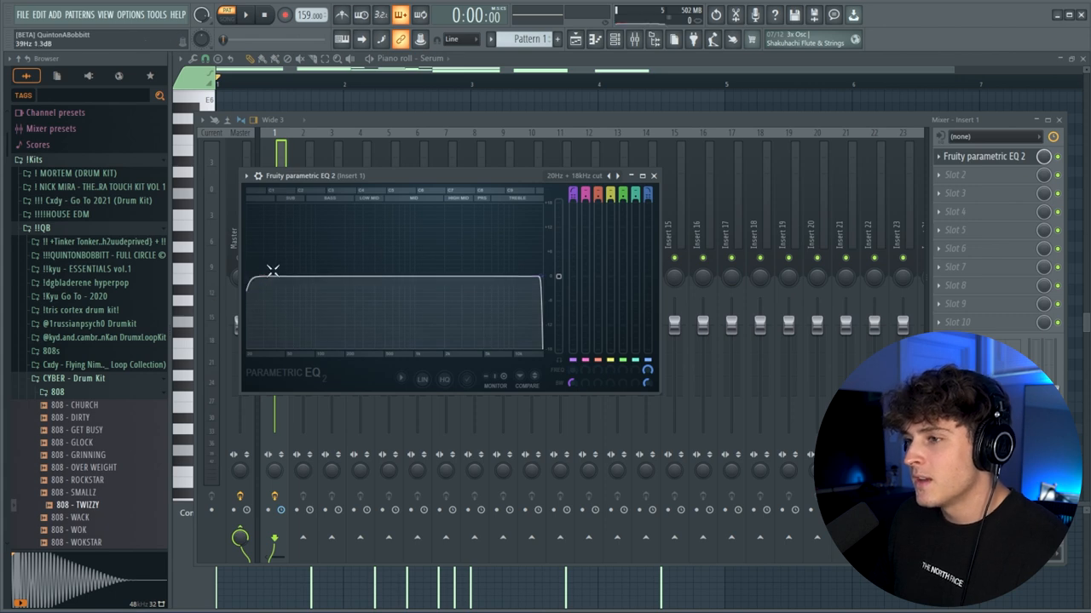
# - Drag the chord track's Parametric EQ 2 low-cut band to trim the low end
pyautogui.click(245, 14)
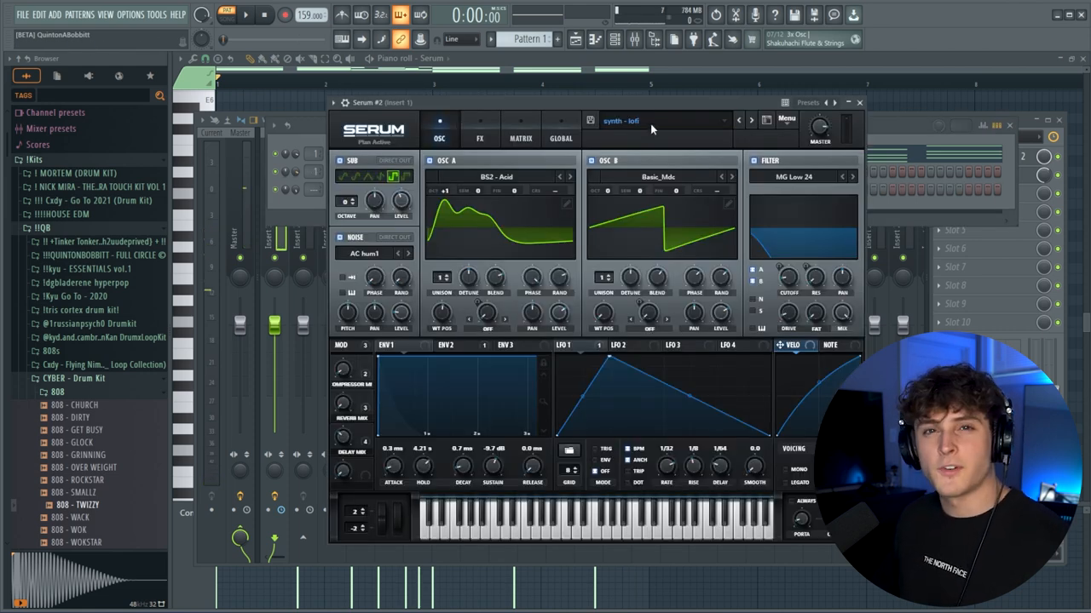
# - Load the CYBER - Serum Bank 'lead - money longer' preset onto Serum #2
pyautogui.click(661, 120)
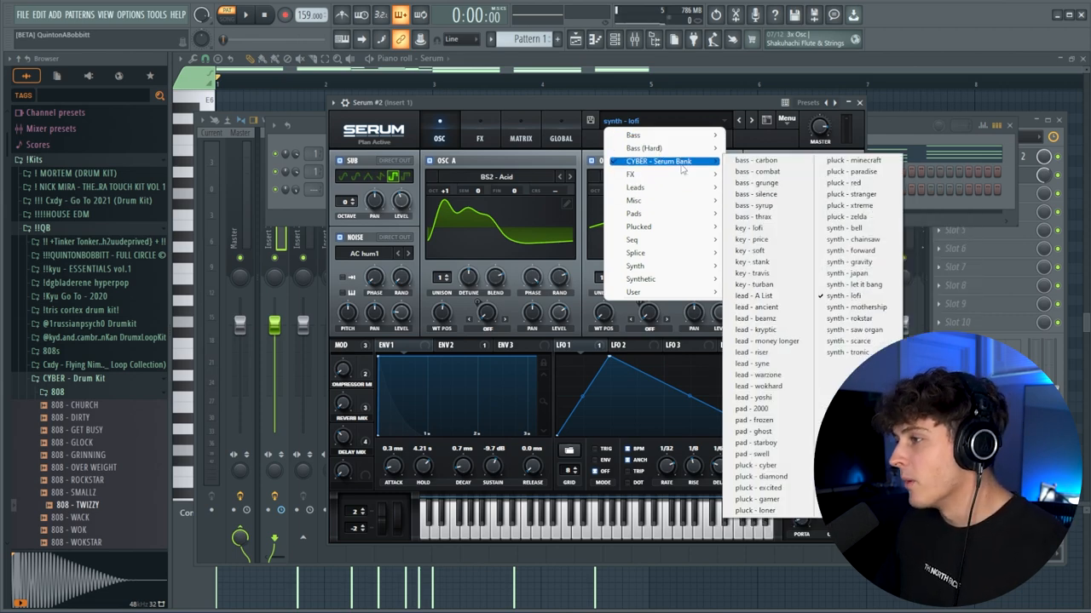
pyautogui.moveTo(767, 340)
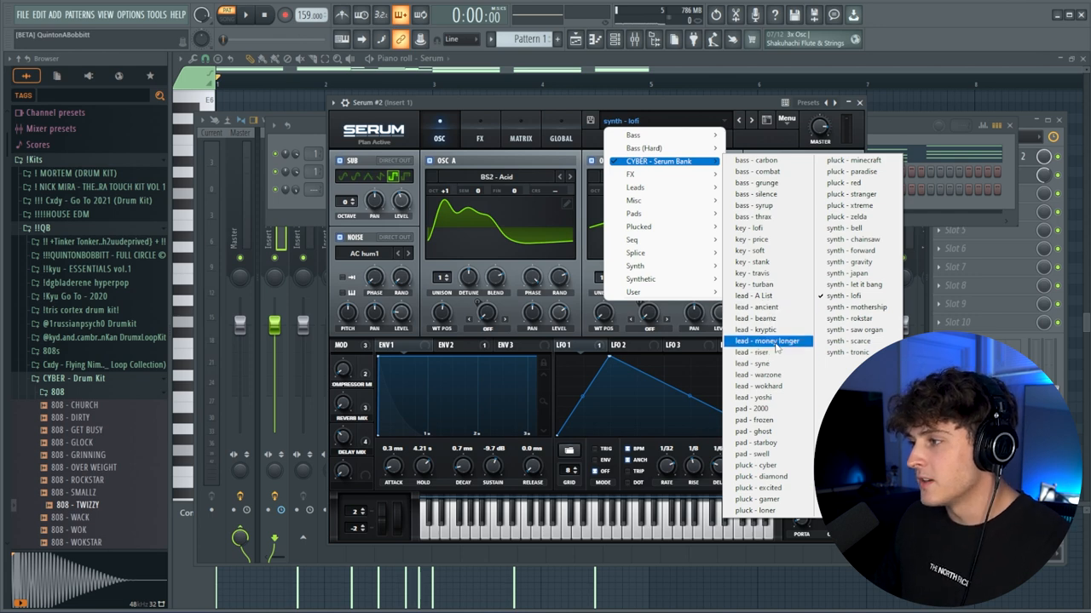
pyautogui.click(765, 341)
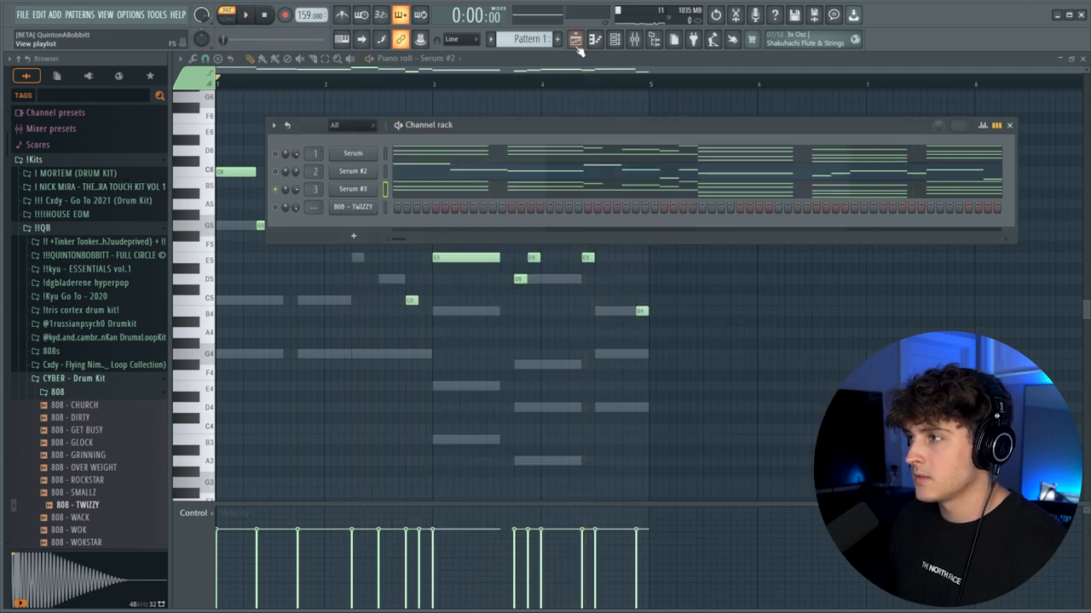
# - Set the Insert 3 Parametric EQ 2 Band 1 low cut to about 22 Hz
pyautogui.click(594, 39)
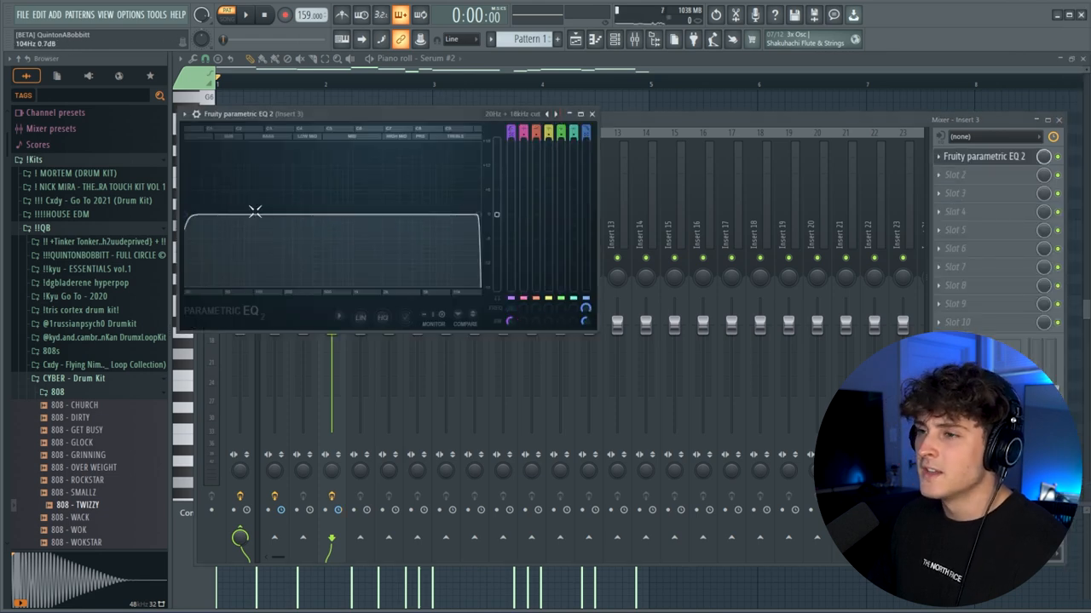
pyautogui.moveTo(383, 113); pyautogui.dragTo(485, 122)
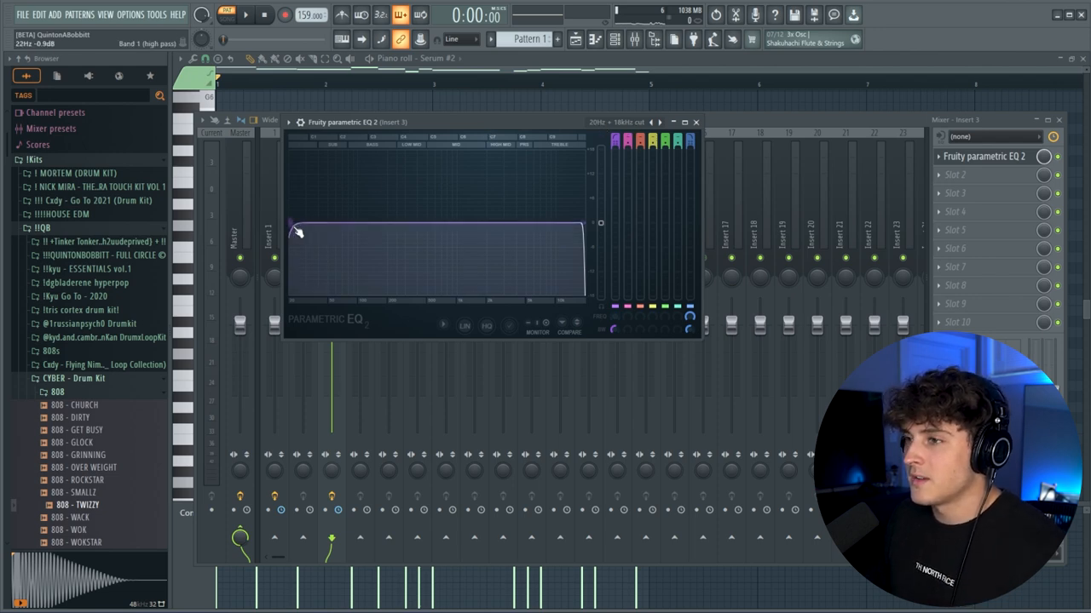
pyautogui.moveTo(294, 230); pyautogui.dragTo(392, 226)
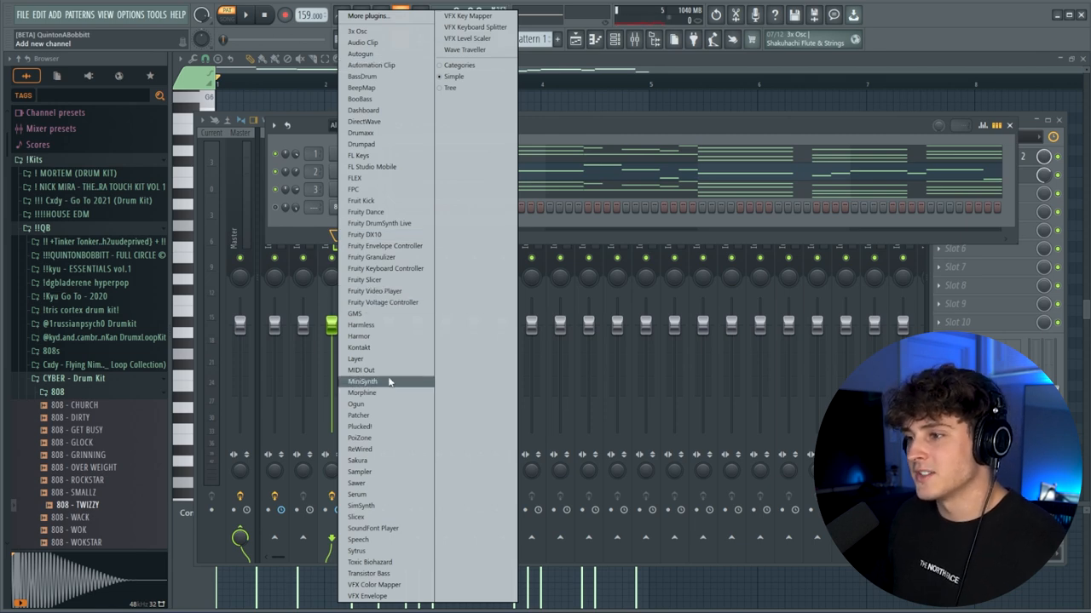
# - Add Serum #4 and draw long bass notes from C4, raising the last to G4
pyautogui.click(357, 494)
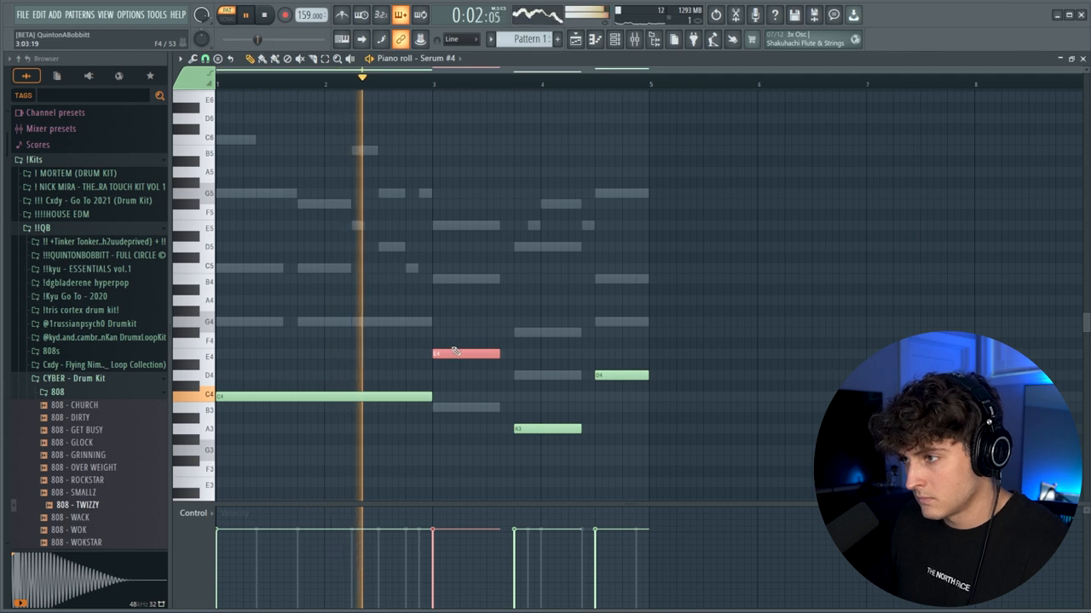
pyautogui.click(263, 15)
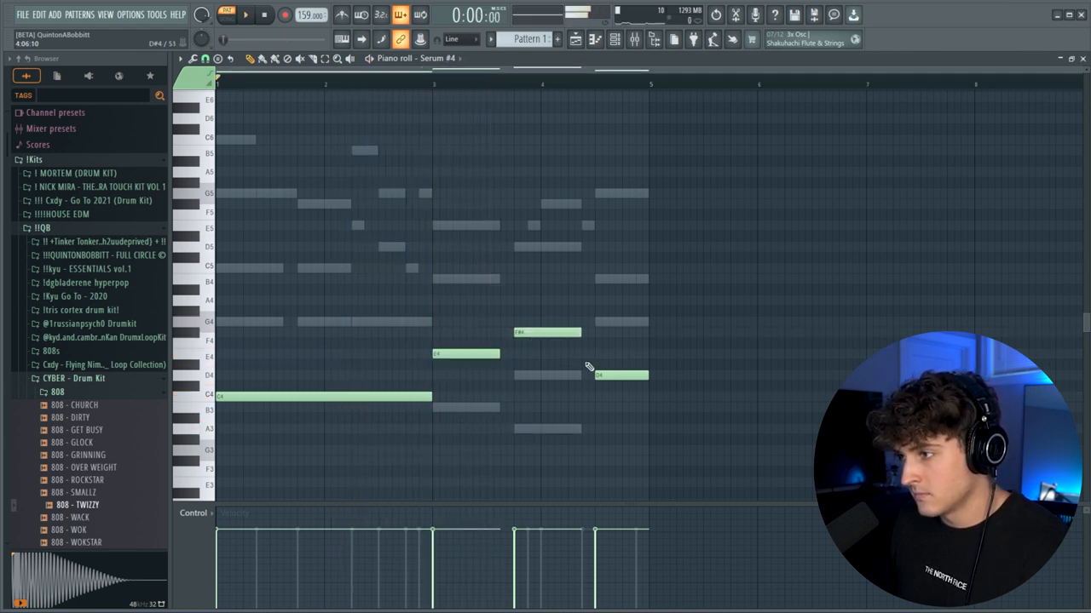
pyautogui.click(245, 15)
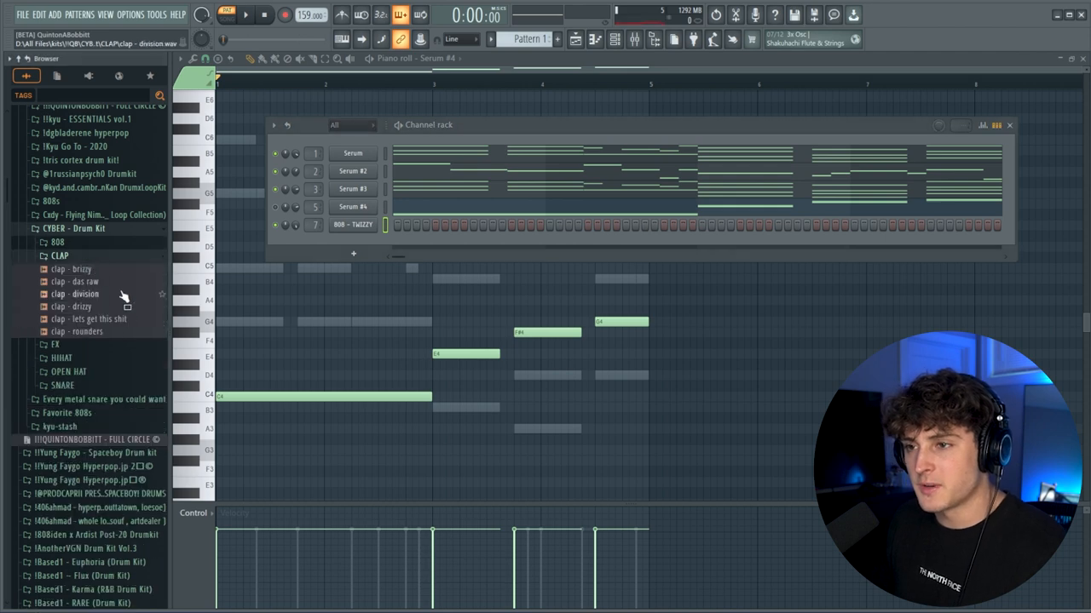
# - Place clap and open-hat hits in the step pattern and shorten the open hat's tail
pyautogui.doubleClick(81, 281)
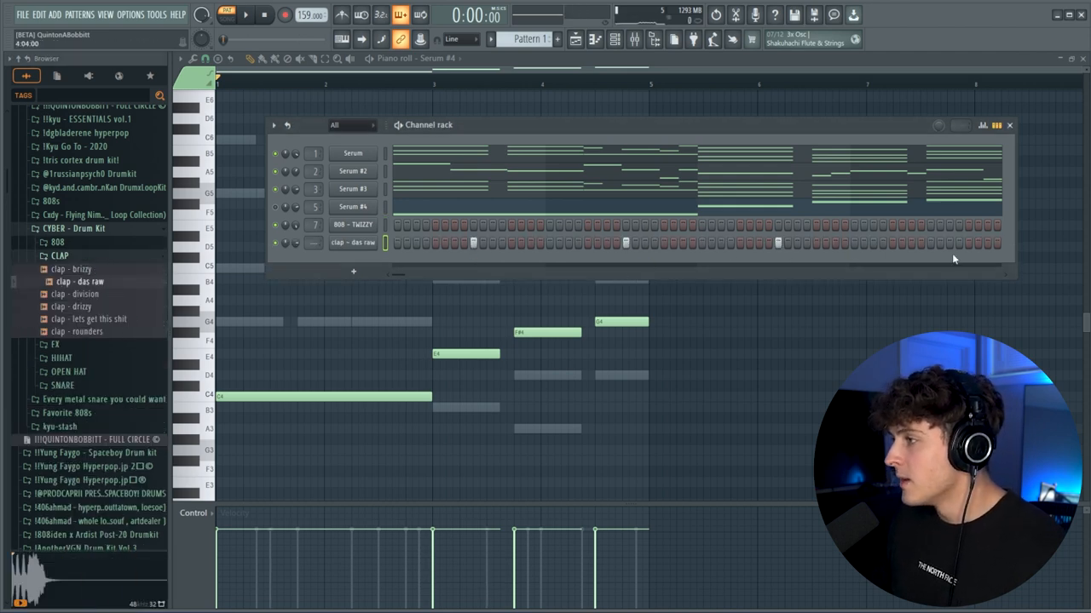
pyautogui.click(60, 255)
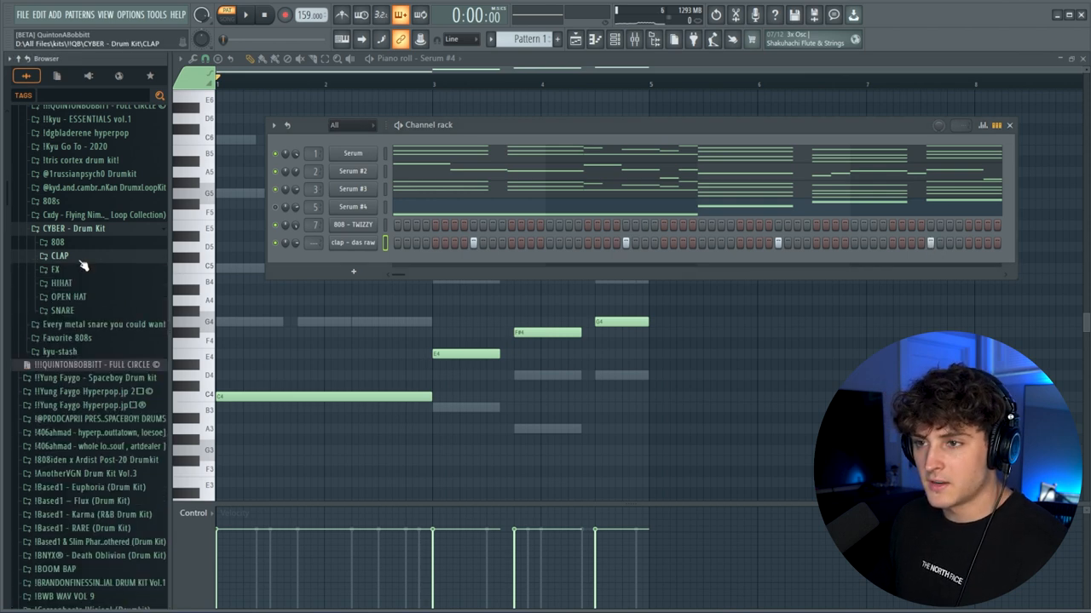
pyautogui.click(61, 283)
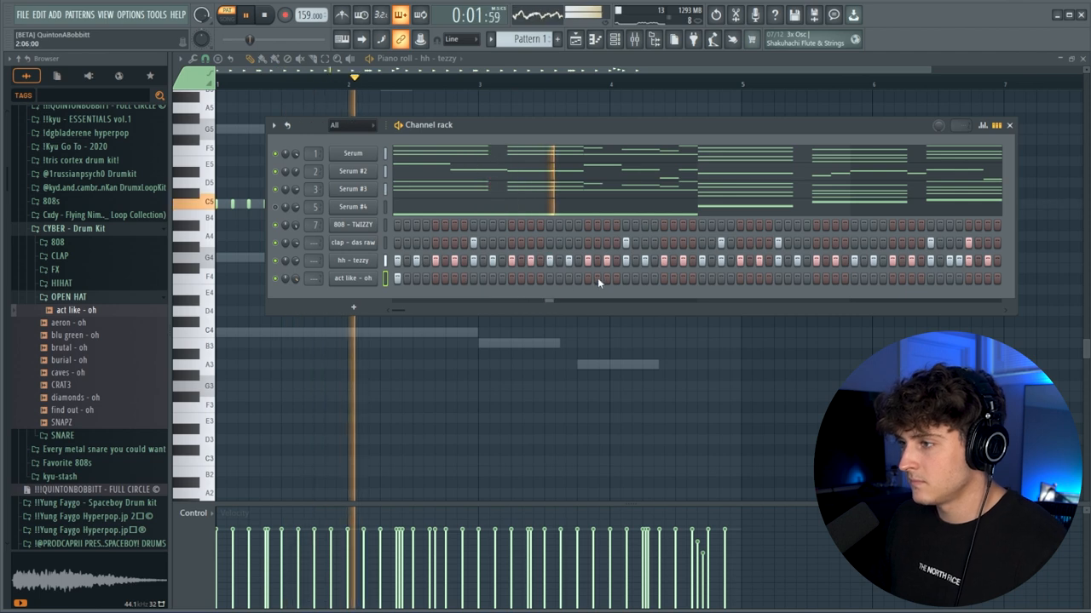
pyautogui.click(68, 348)
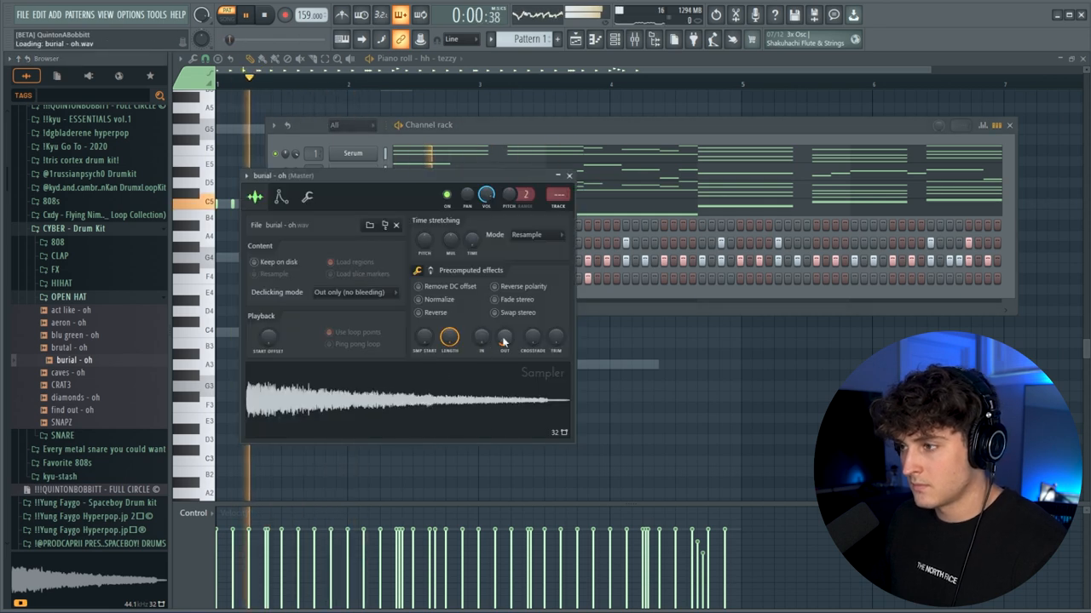
pyautogui.click(568, 175)
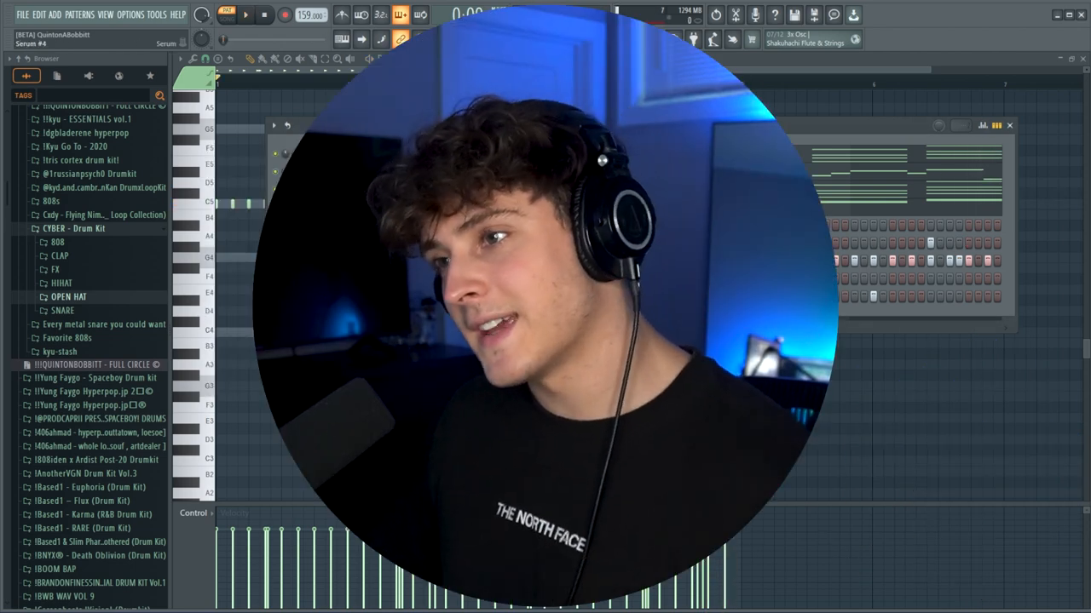
# - Open the 808 - TWIZZY piano roll and preview a low 808 note
pyautogui.rightClick(352, 224)
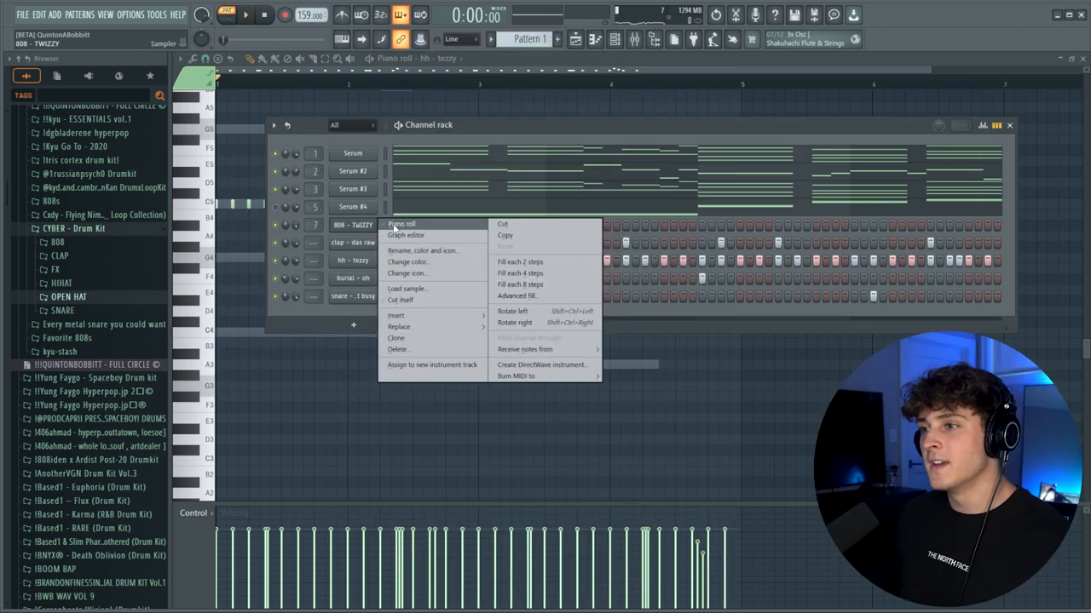
pyautogui.click(401, 223)
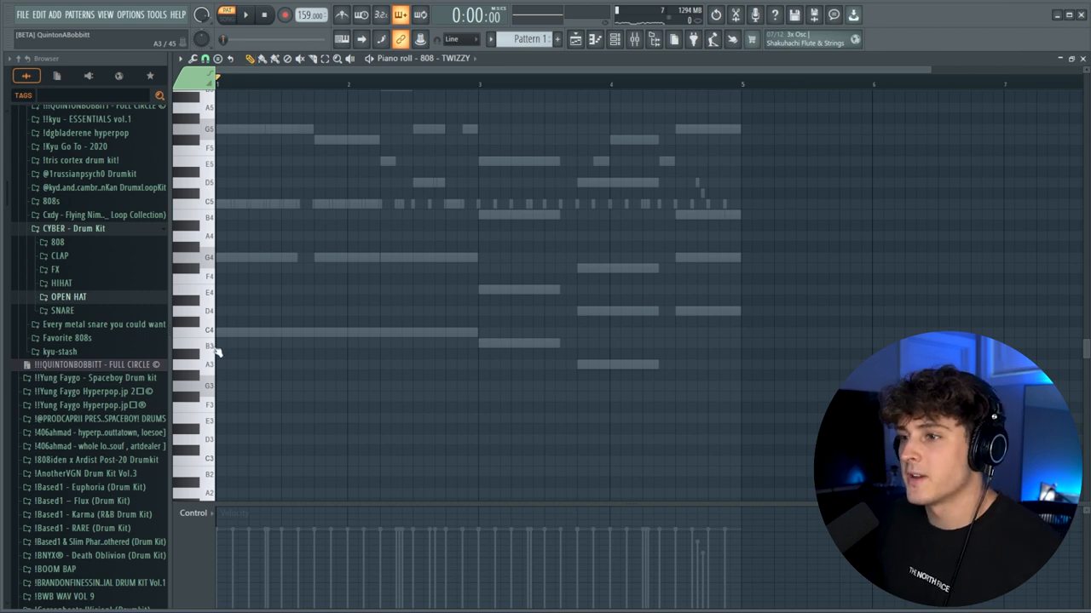
pyautogui.click(246, 14)
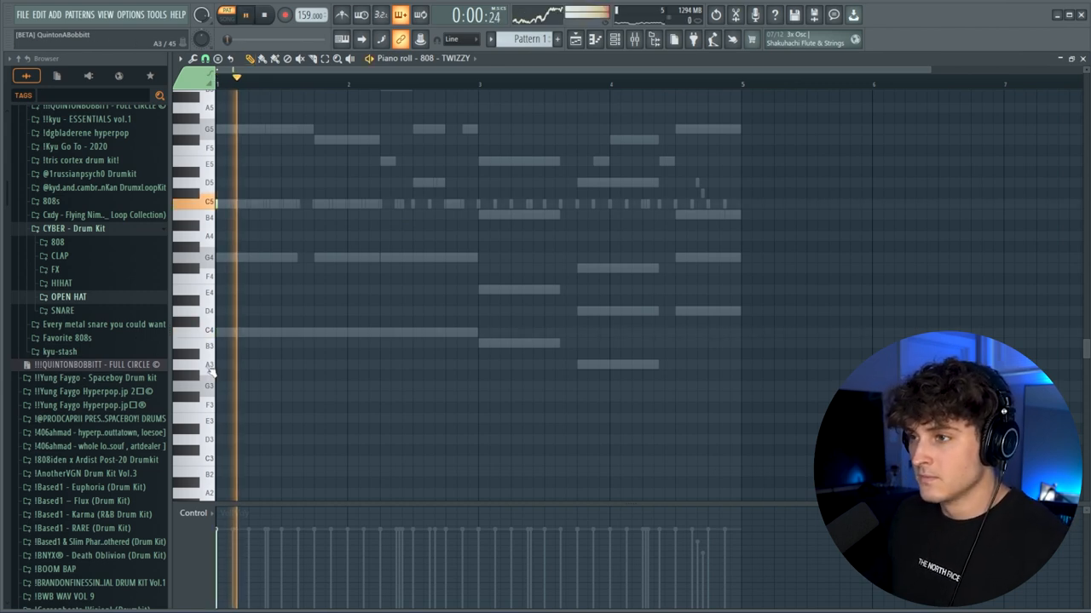